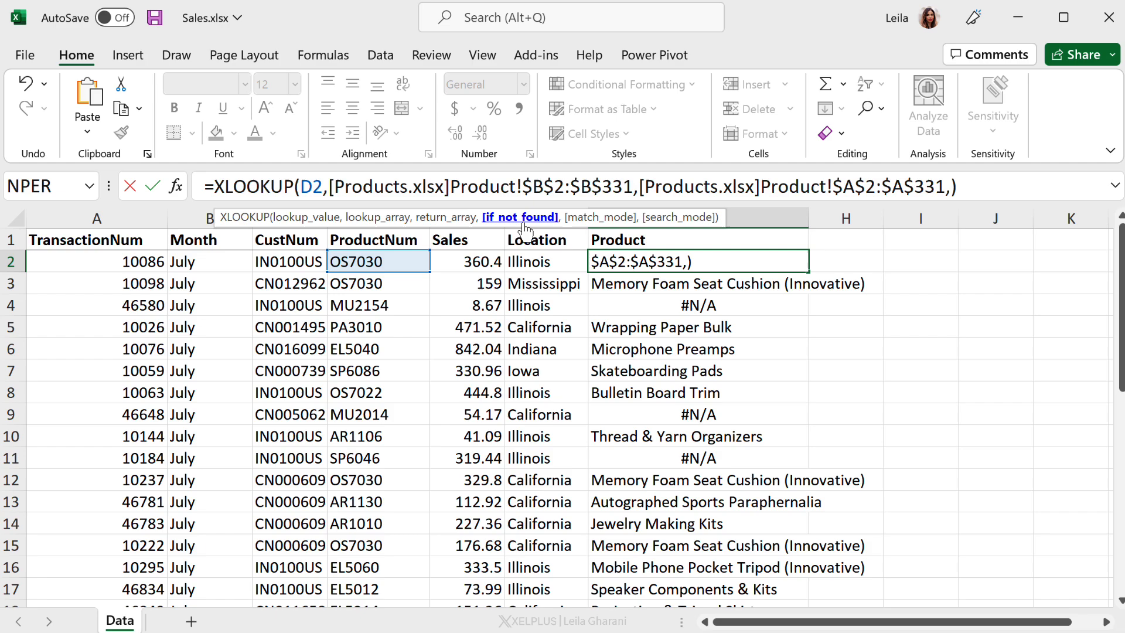
Give the G2 XLOOKUP an 'Update Master Data' if-not-found message and commit it
{"action": "type", "text": "\"Update Master\""}
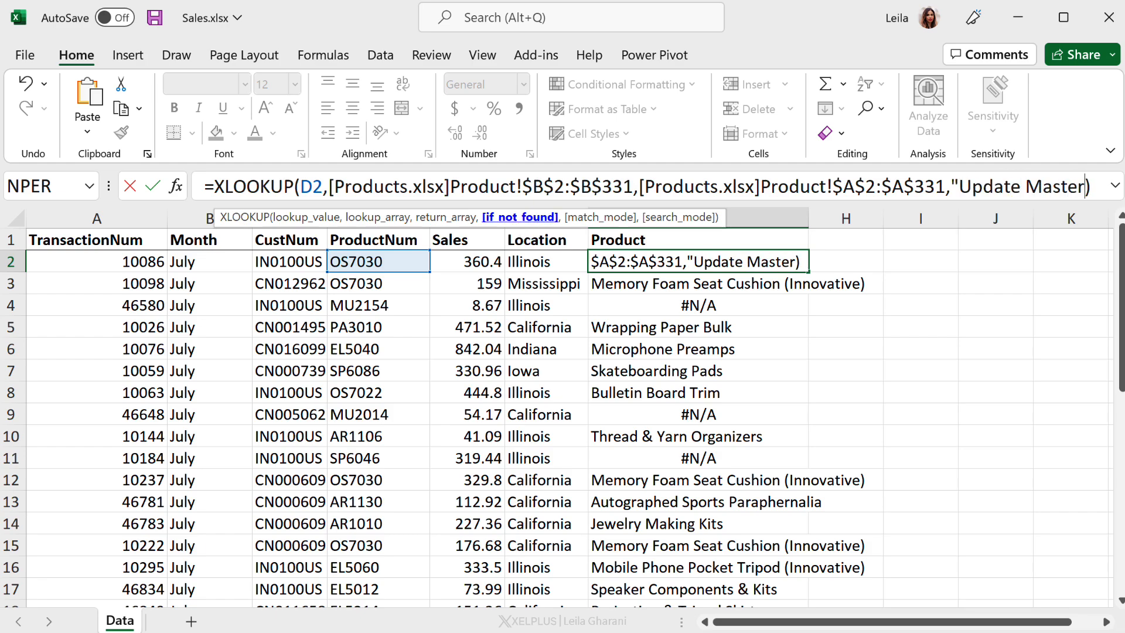
{"action": "key", "text": "Enter"}
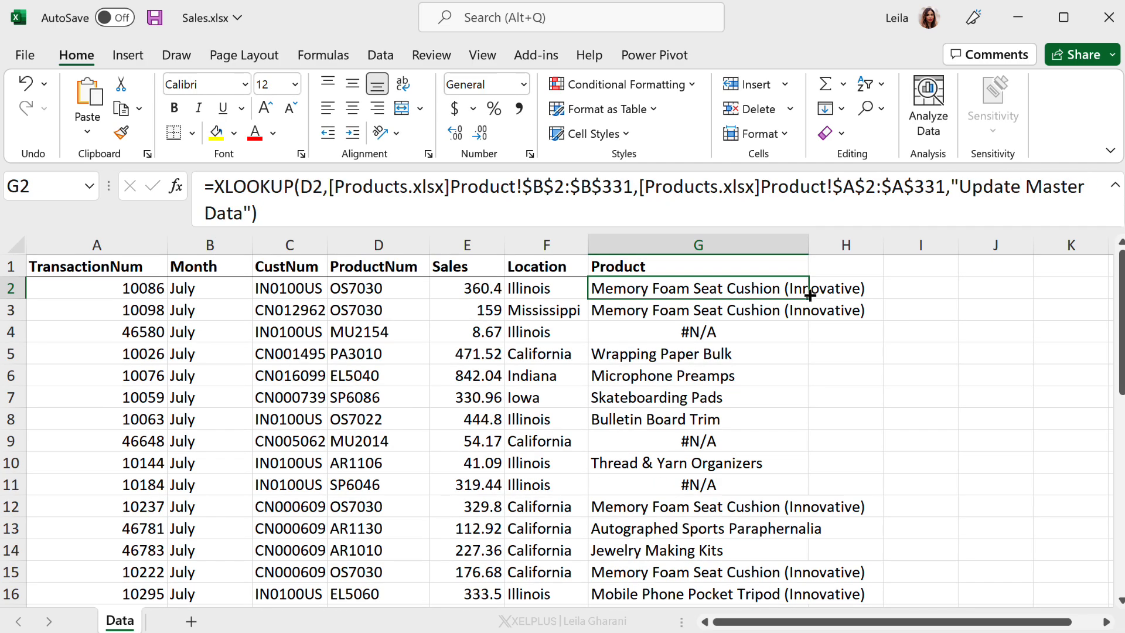